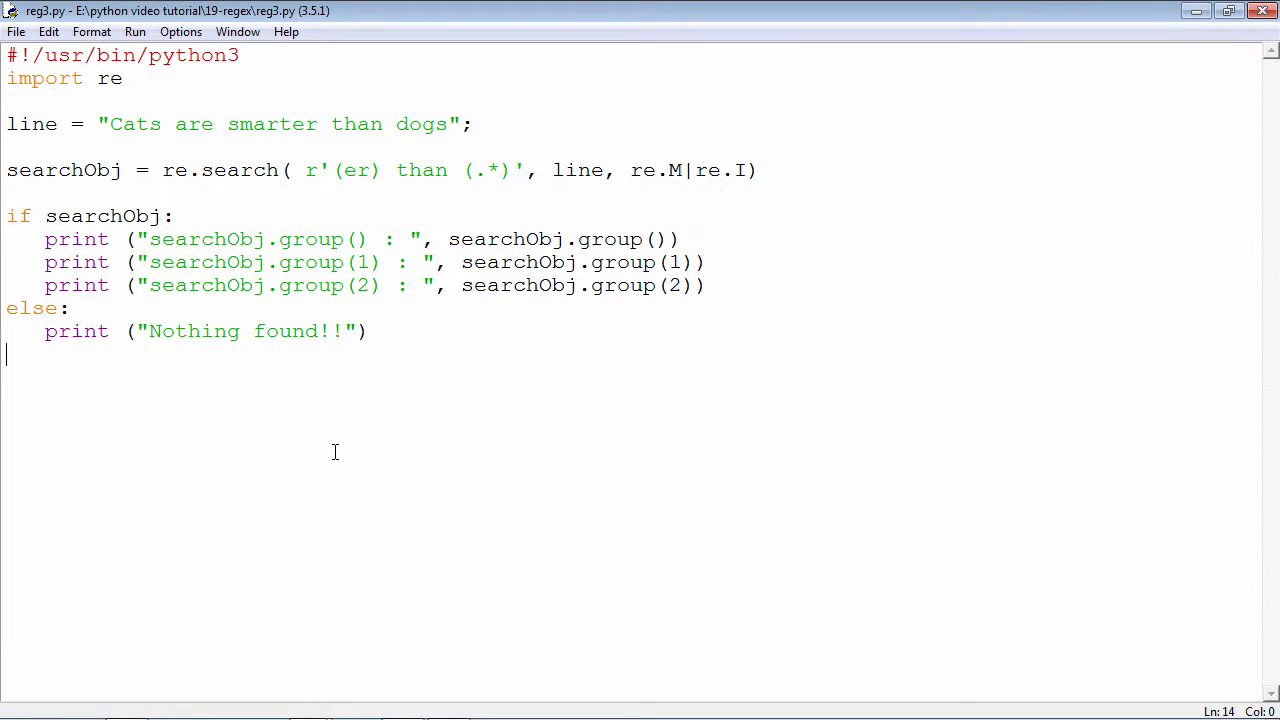
# - Highlight the search call's line argument and the word 'than' in the regex pattern
pyautogui.doubleClick(240, 170)
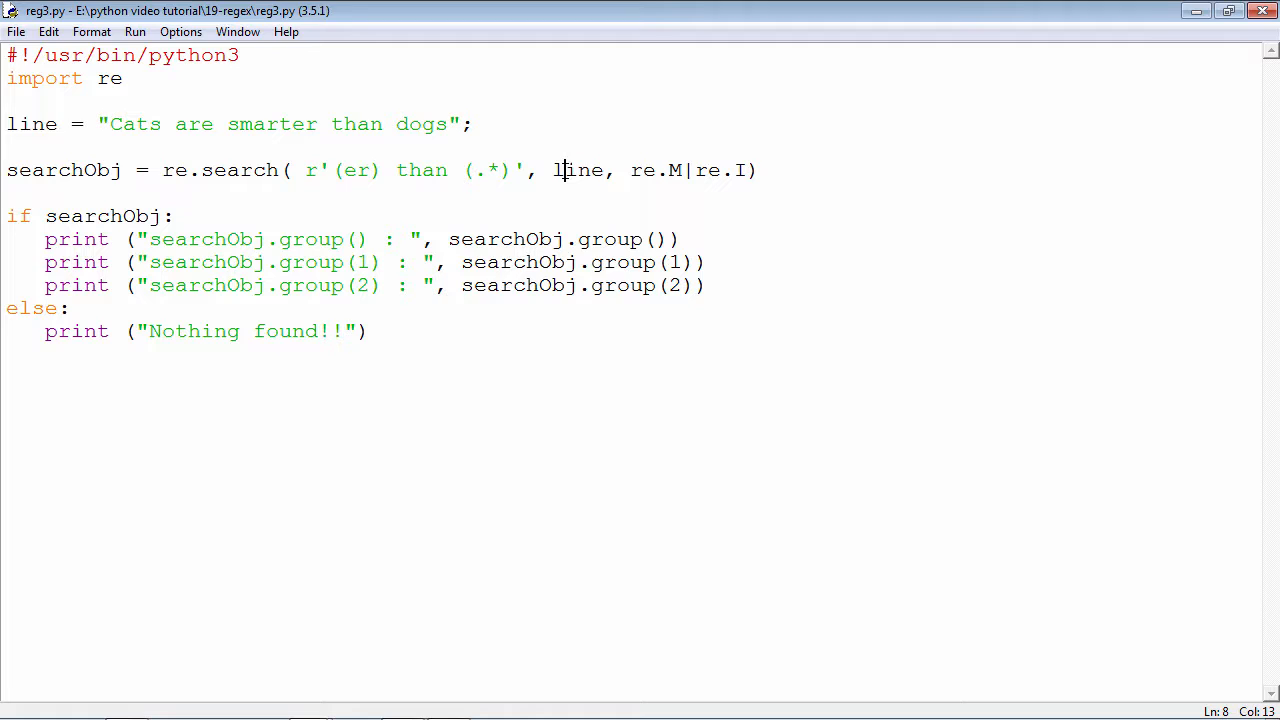
pyautogui.doubleClick(580, 170)
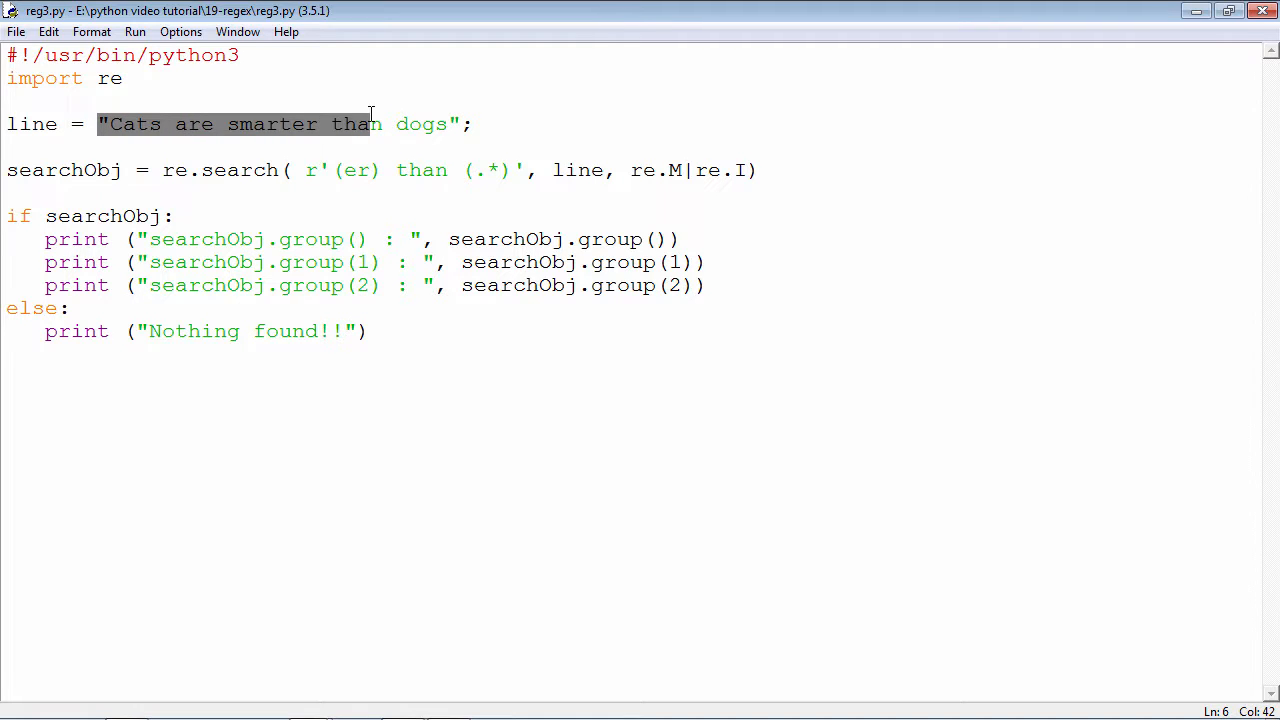
pyautogui.click(478, 124)
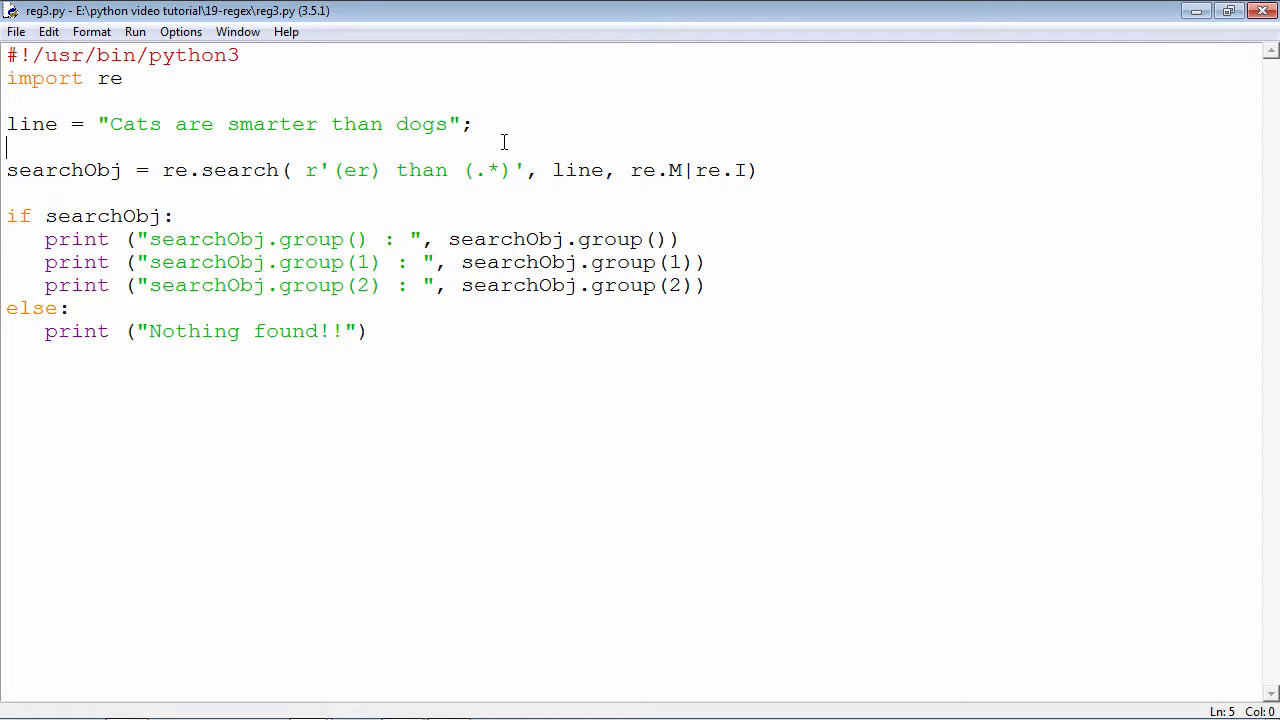
pyautogui.moveTo(630, 170); pyautogui.dragTo(722, 170)
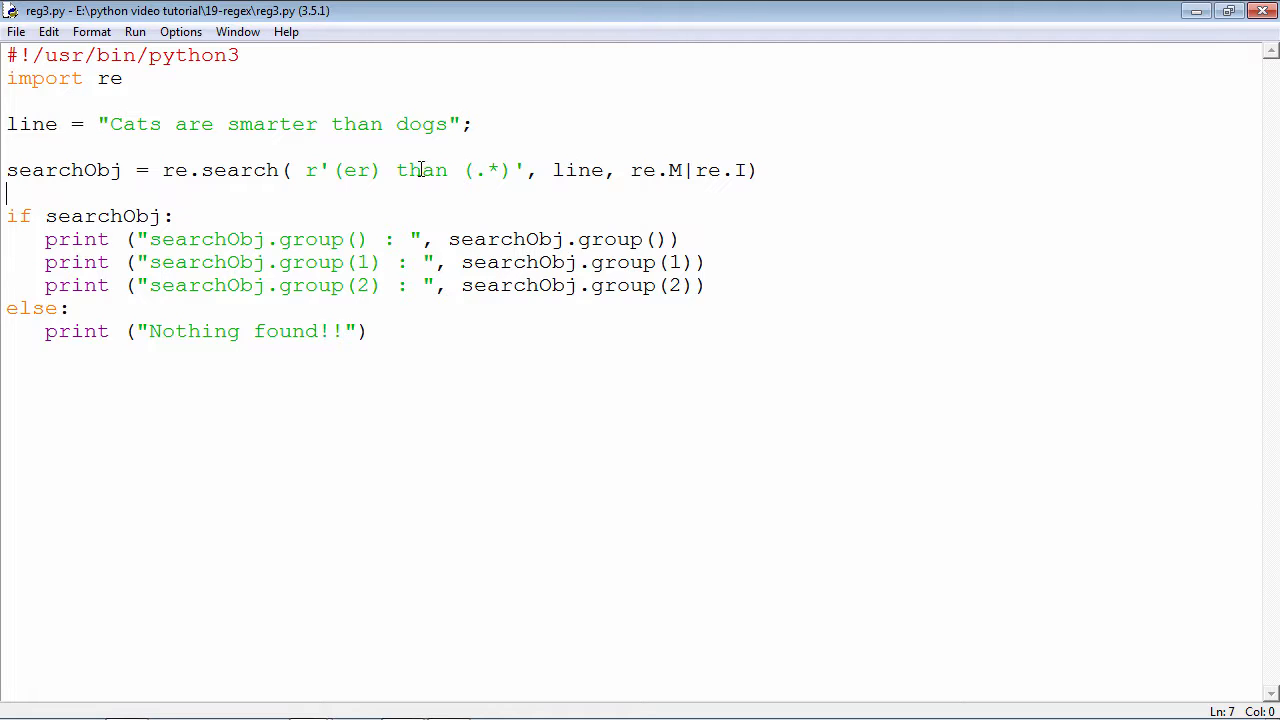
pyautogui.doubleClick(421, 170)
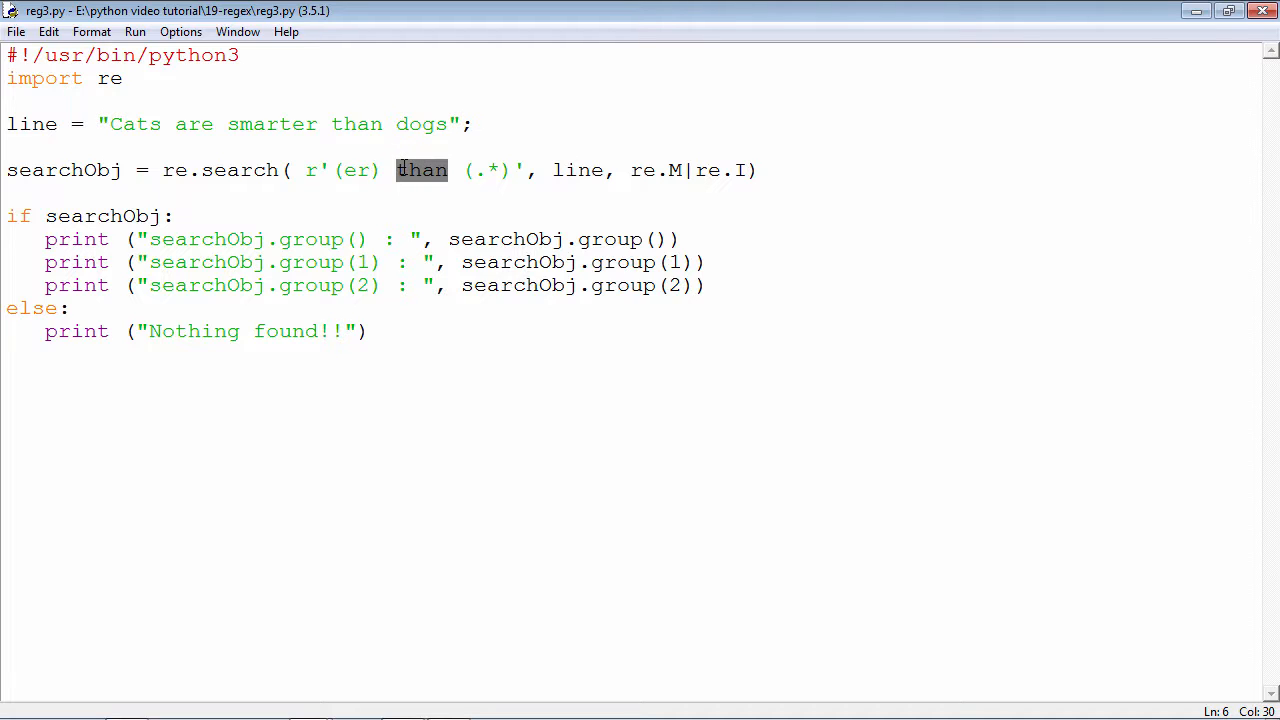
# - Highlight the 'er' group in the pattern and the matched output 'er than dogs'
pyautogui.click(348, 170)
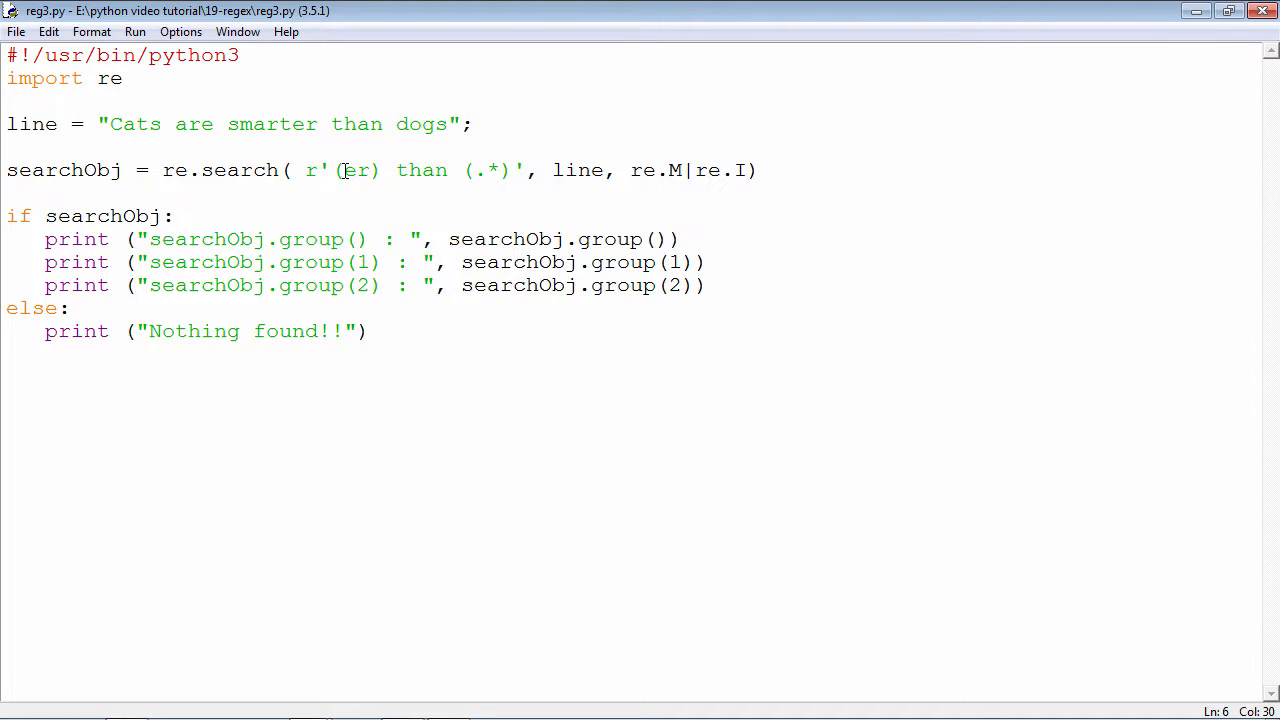
pyautogui.doubleClick(356, 170)
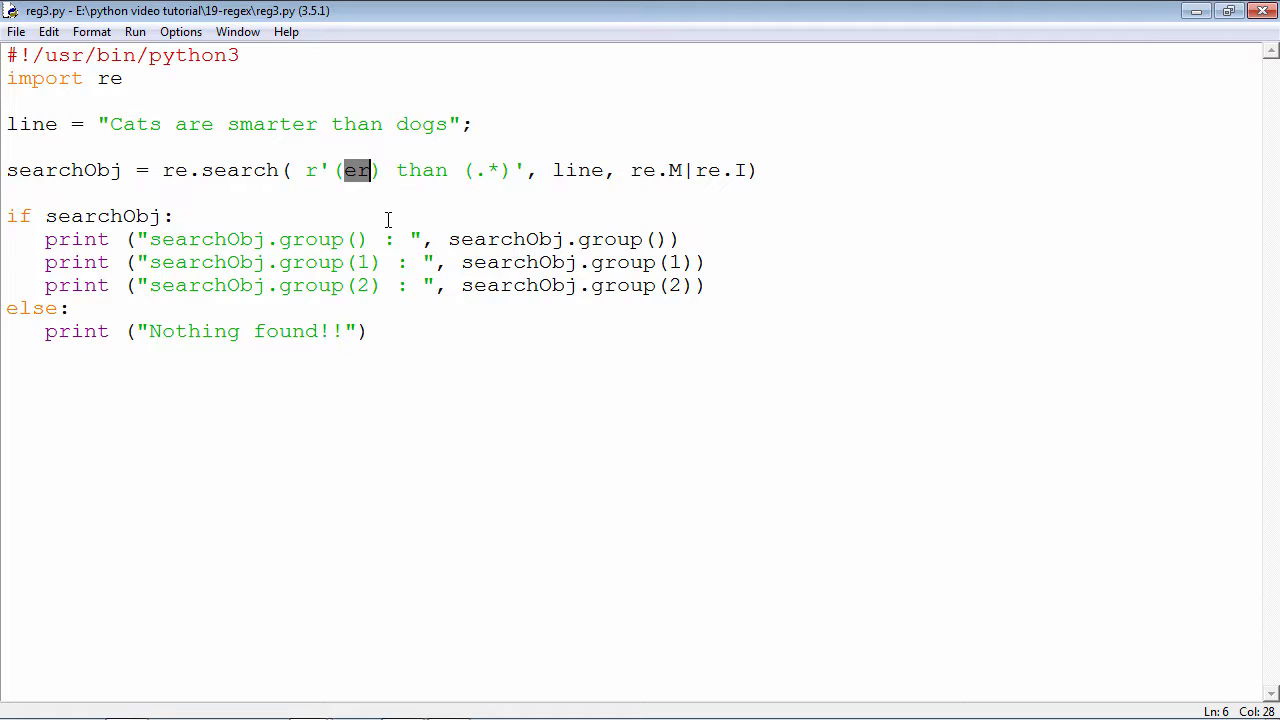
pyautogui.moveTo(458, 170)
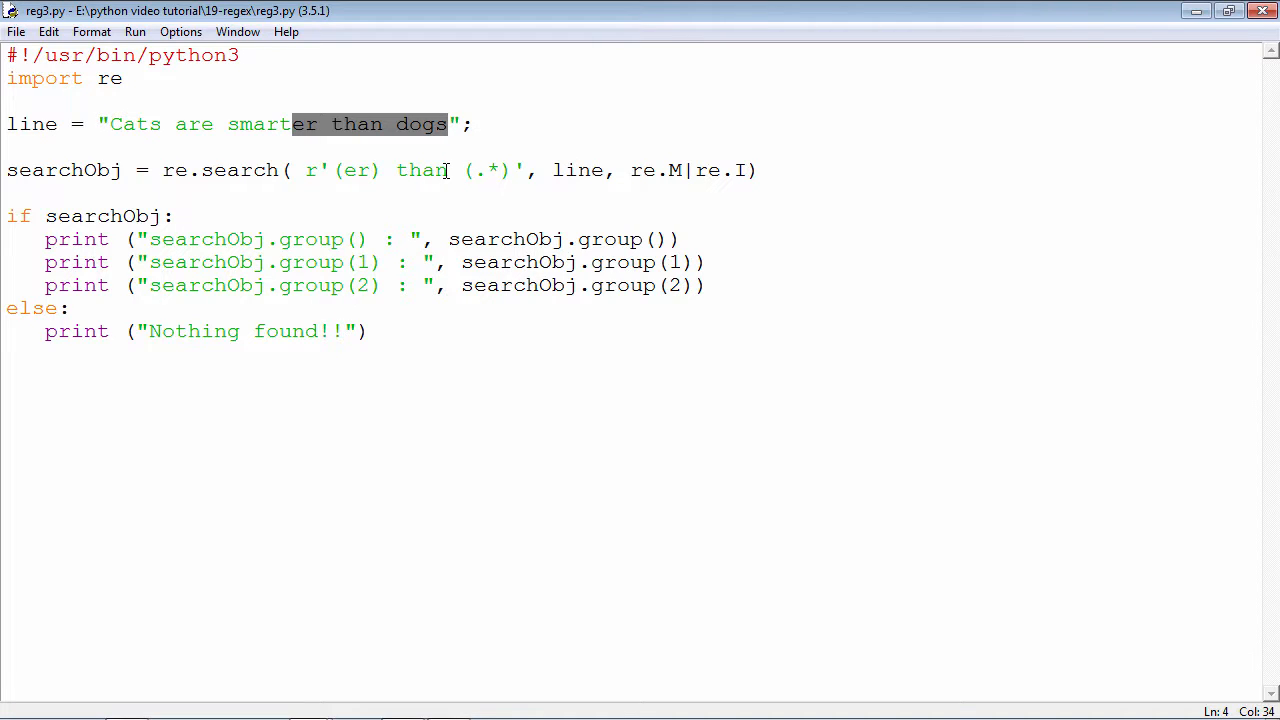
pyautogui.moveTo(427, 166)
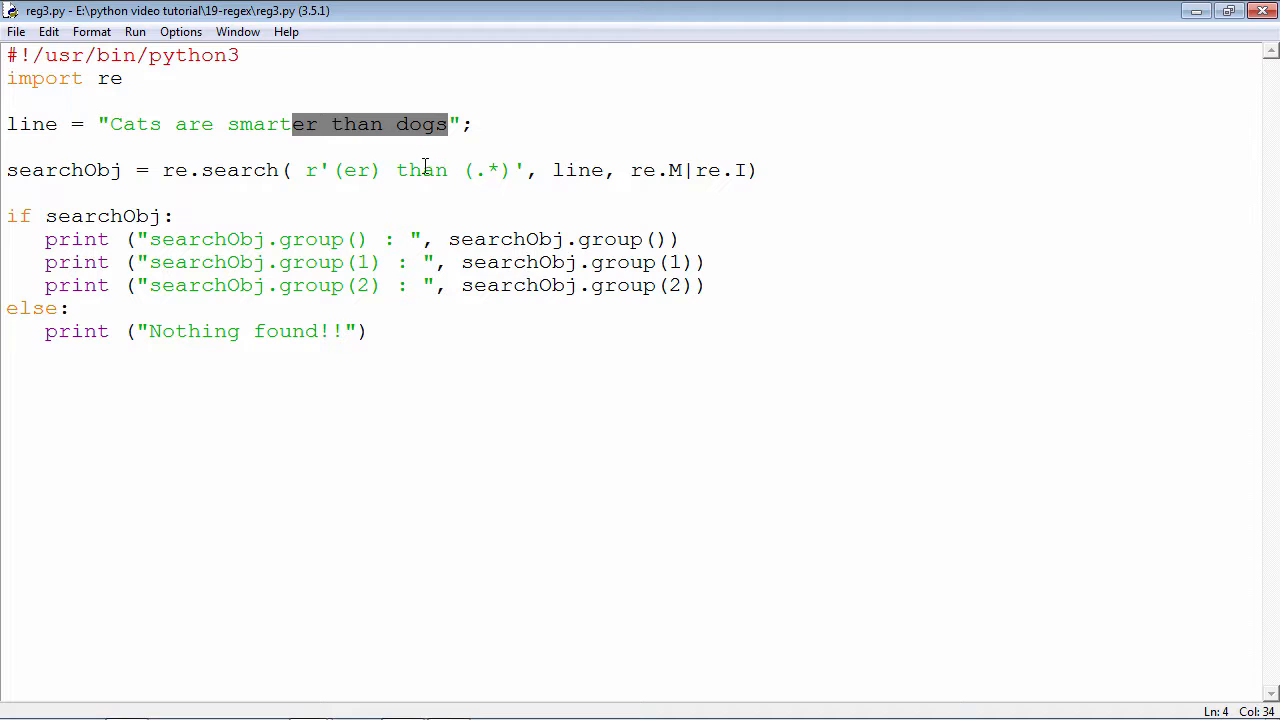
pyautogui.click(293, 124)
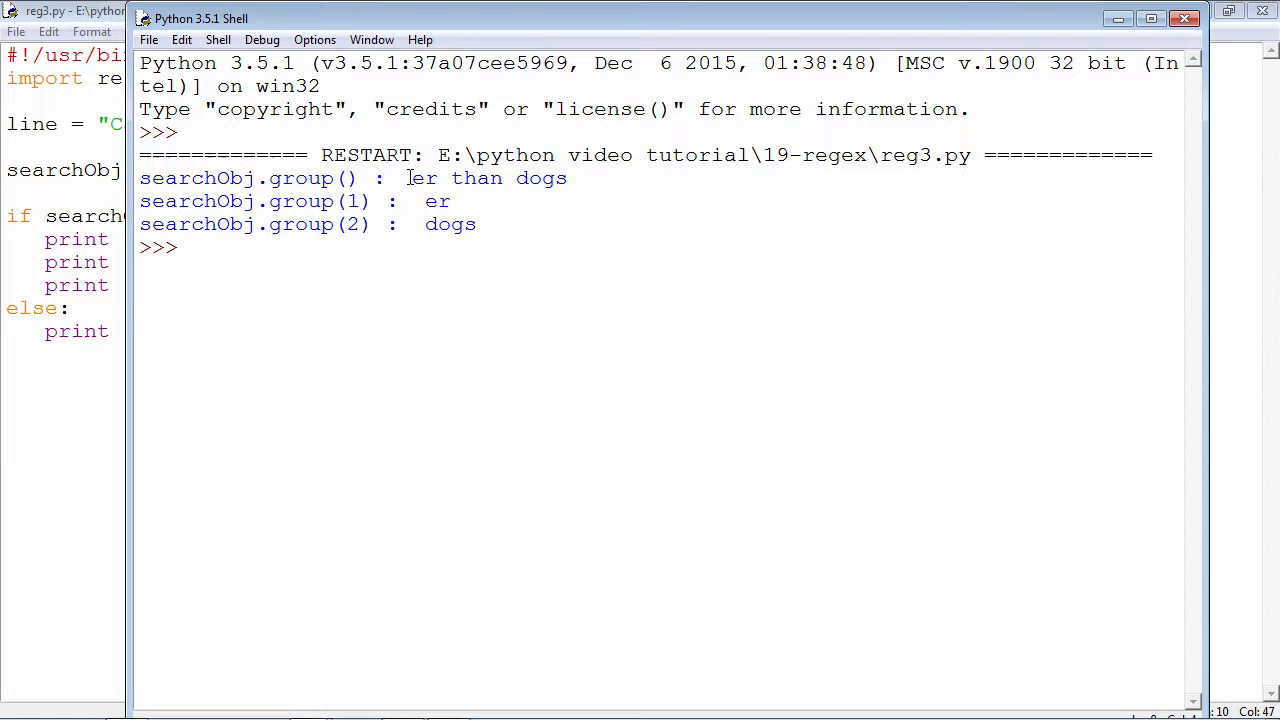
pyautogui.moveTo(410, 178); pyautogui.dragTo(567, 178)
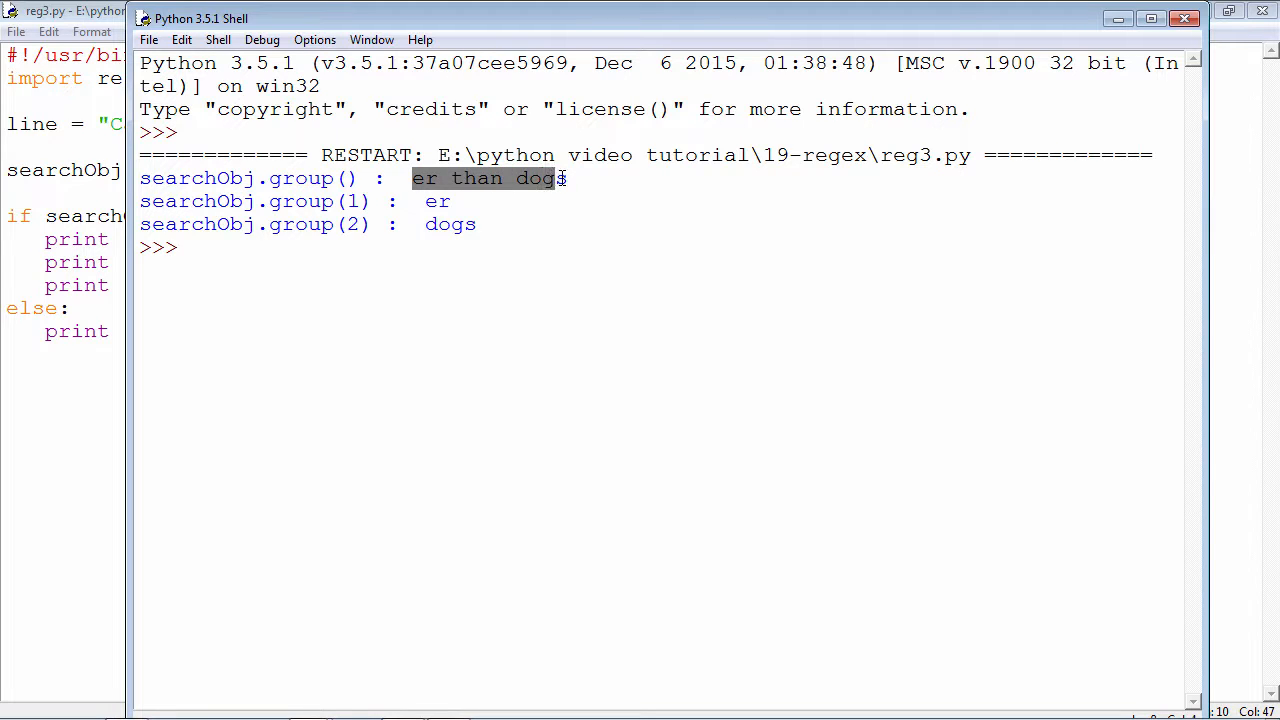